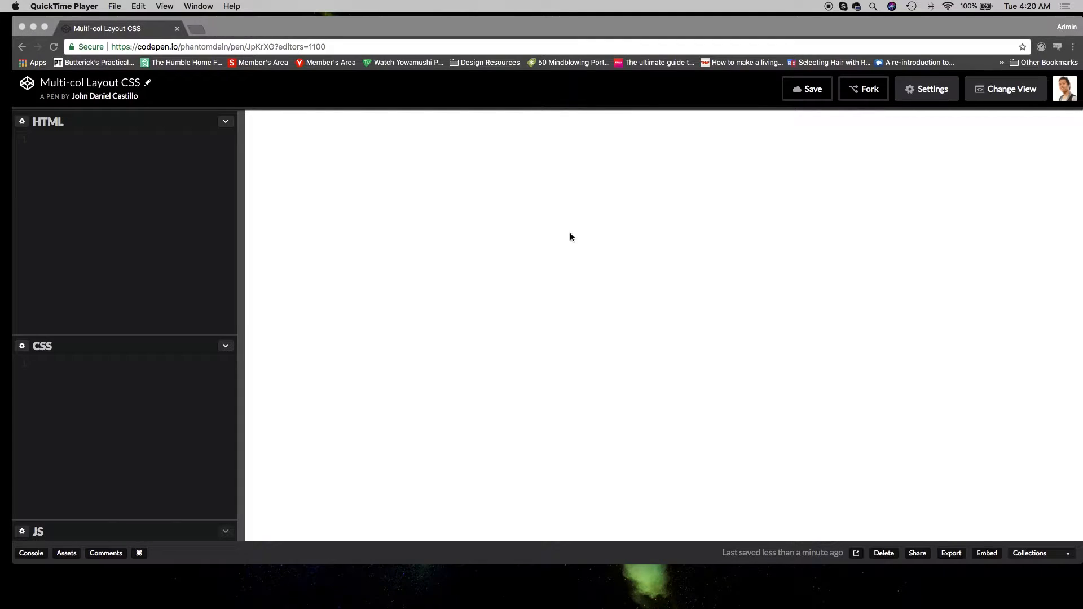
{"action": "mouse_move", "coordinate": [84, 191]}
{"action": "type", "text": "<div class=\"col\">"}
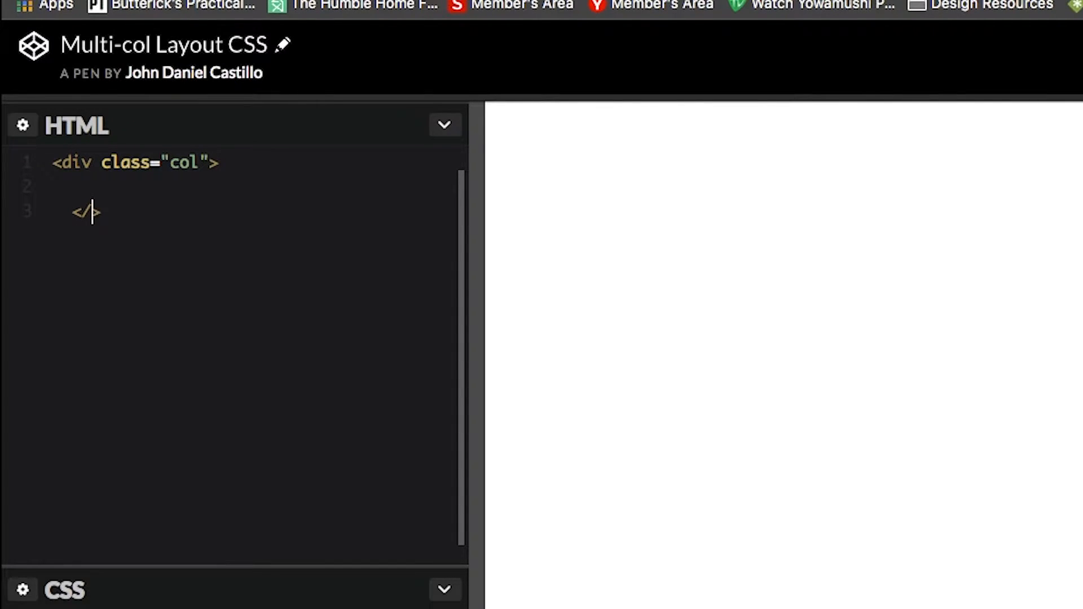
Add a <p> element filled with lorem ipsum text inside the col div
{"action": "type", "text": "<>"}
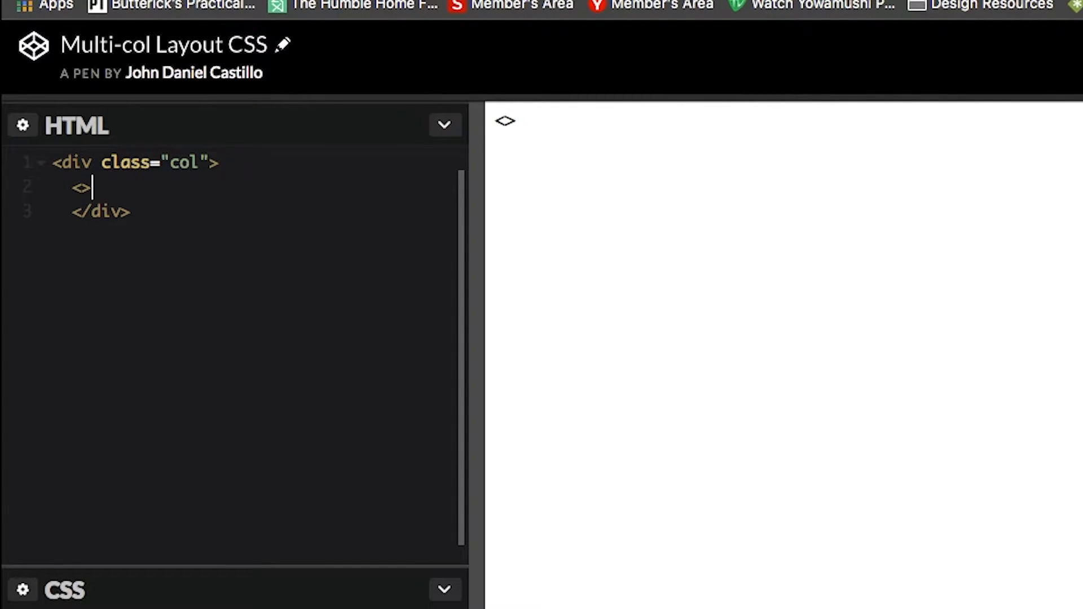
{"action": "type", "text": "</>"}
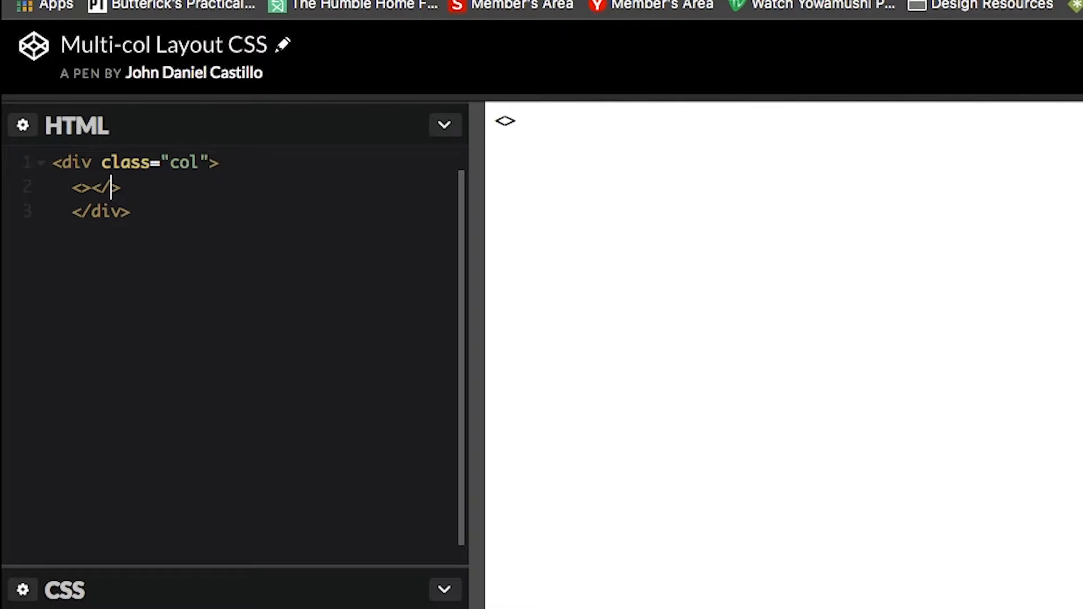
{"action": "type", "text": "p"}
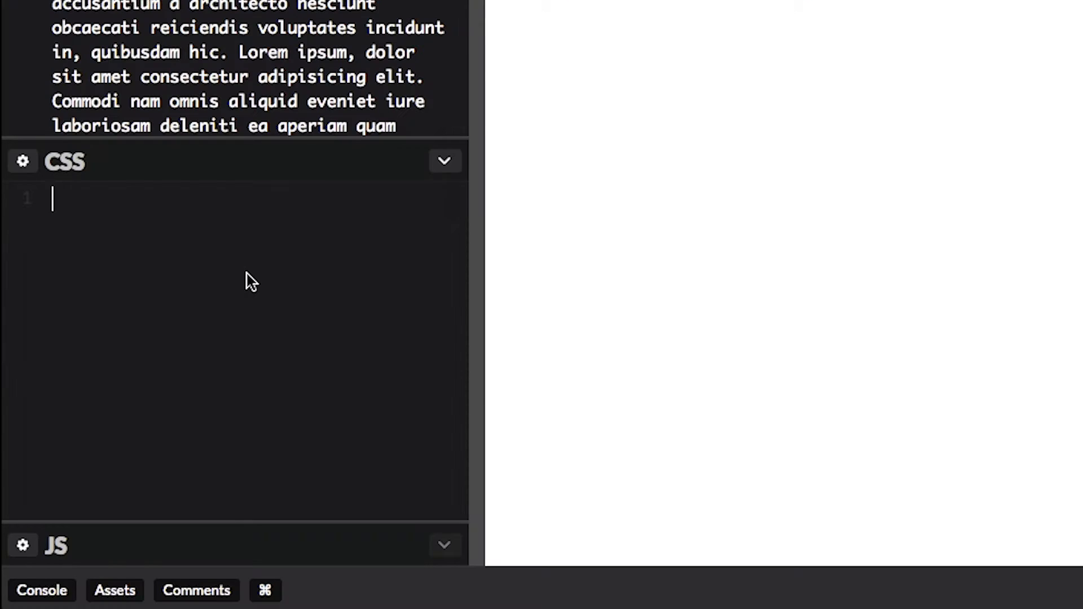
Write the CSS rule .col p { column-width: 250px; }
{"action": "type", "text": ".col"}
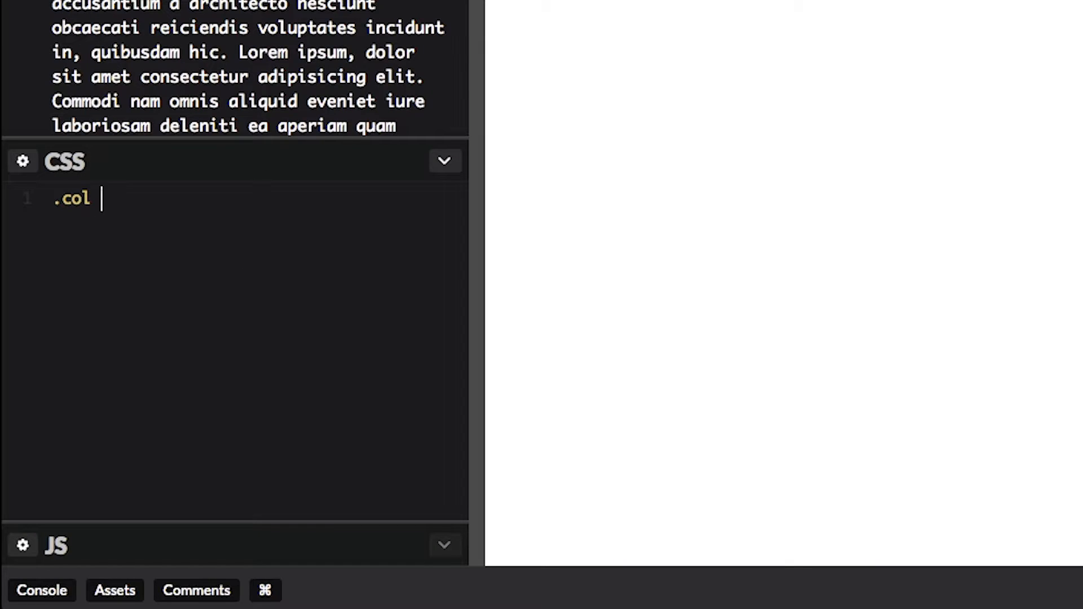
{"action": "type", "text": "p {"}
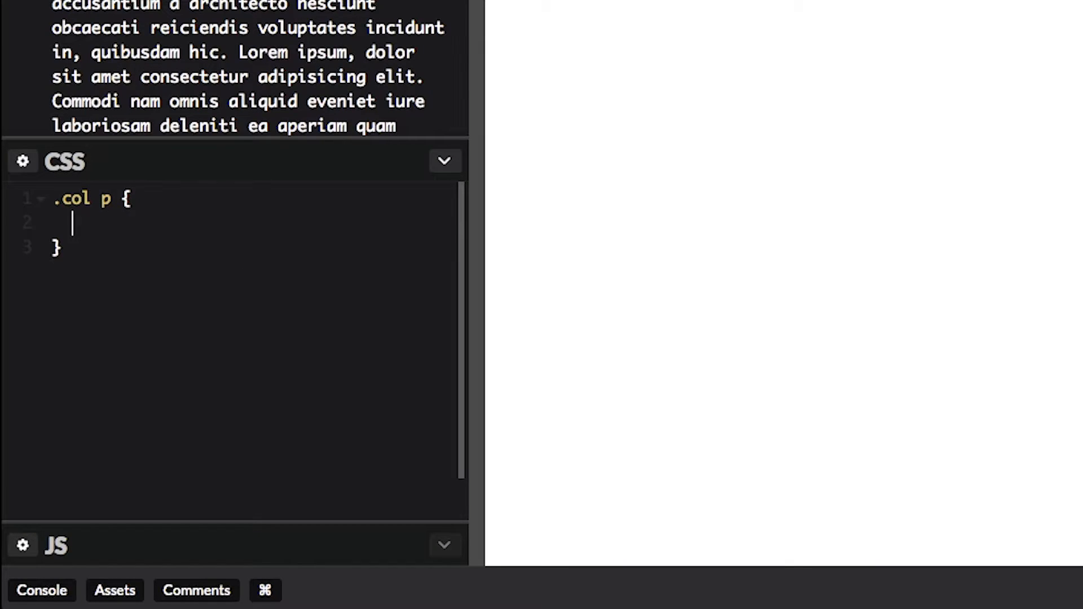
{"action": "type", "text": "column"}
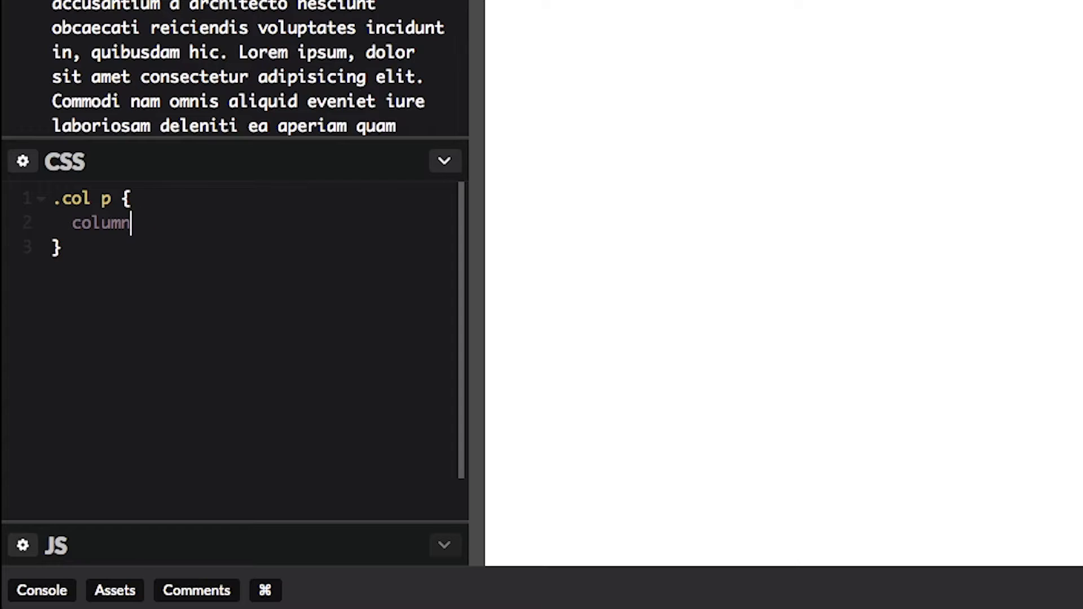
{"action": "type", "text": "-width"}
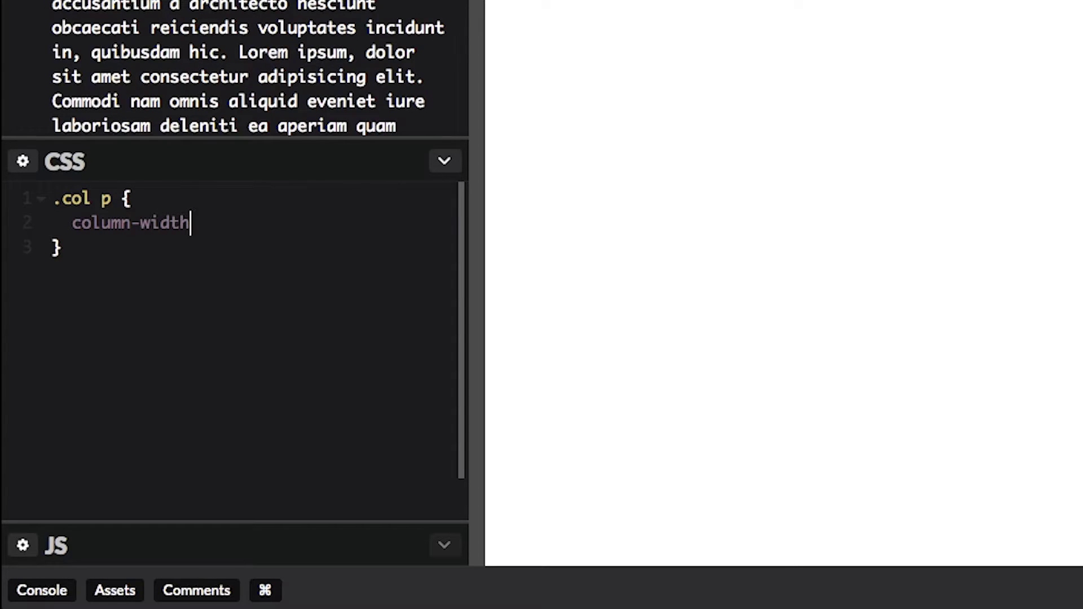
{"action": "type", "text": ":"}
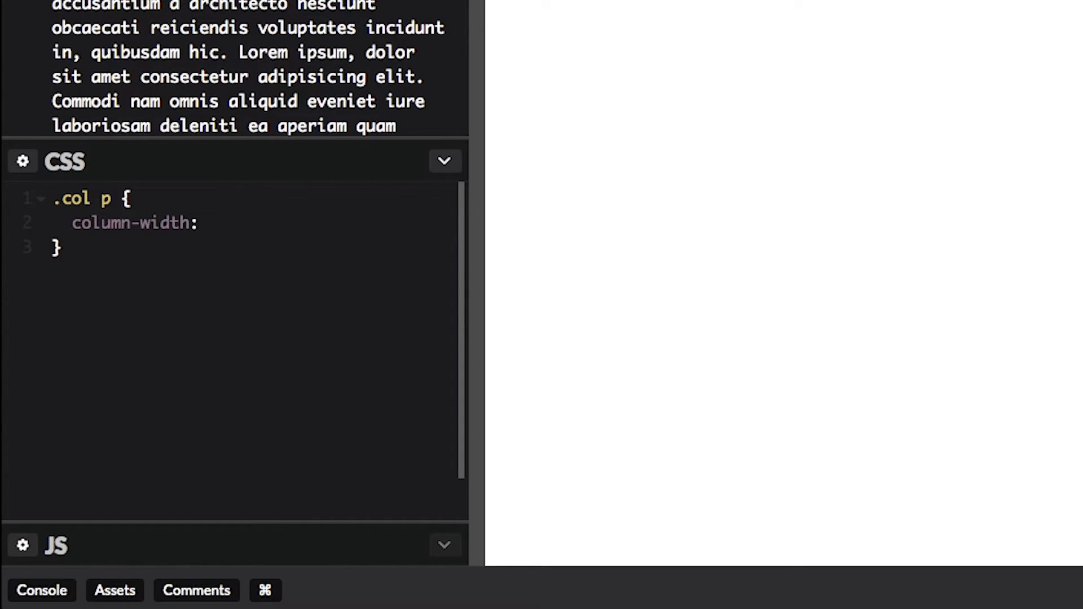
{"action": "type", "text": "250px;"}
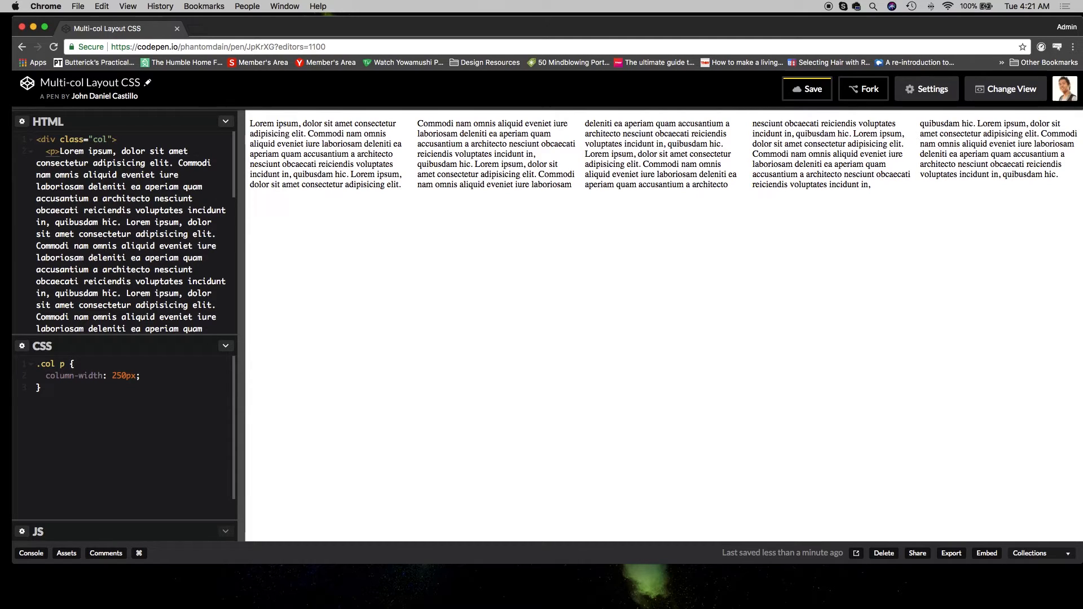
Check the preview showing lorem ipsum across five columns, clicking after the column-width rule
{"action": "left_click", "coordinate": [140, 376]}
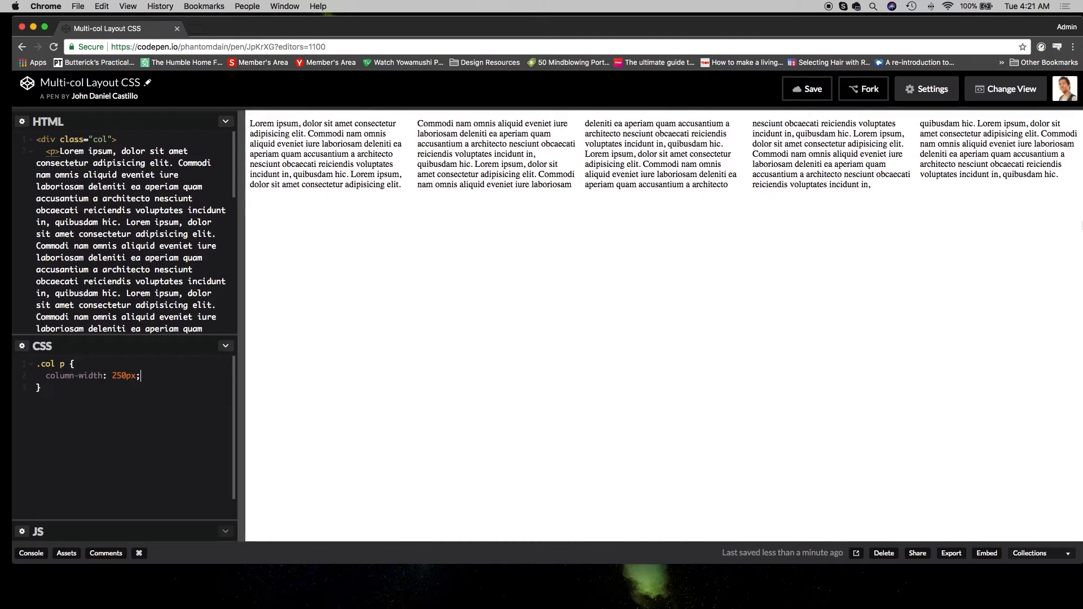
{"action": "mouse_move", "coordinate": [1074, 223]}
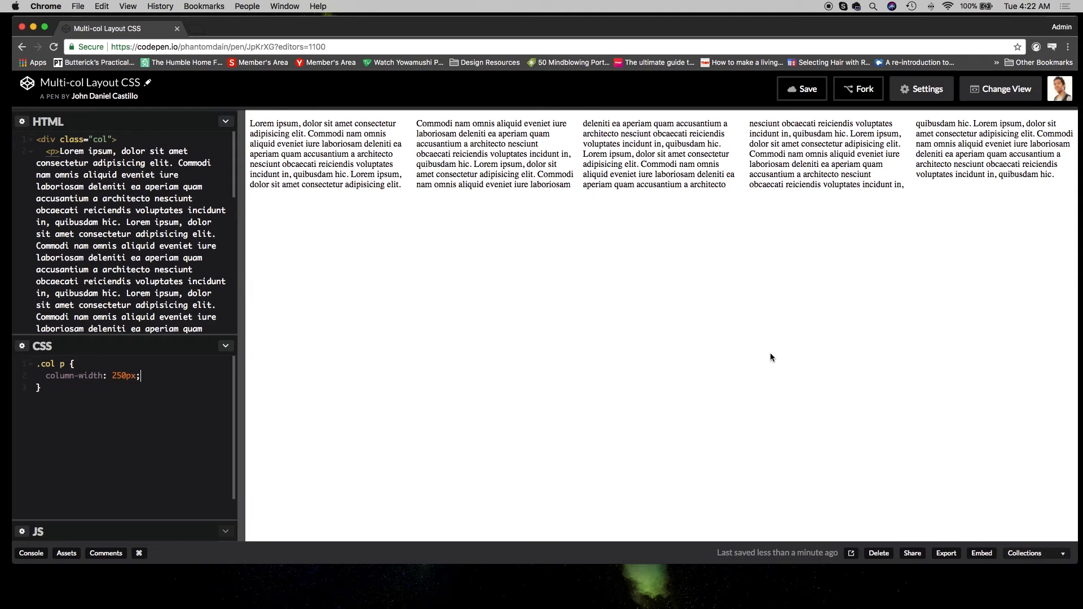
{"action": "mouse_move", "coordinate": [756, 353]}
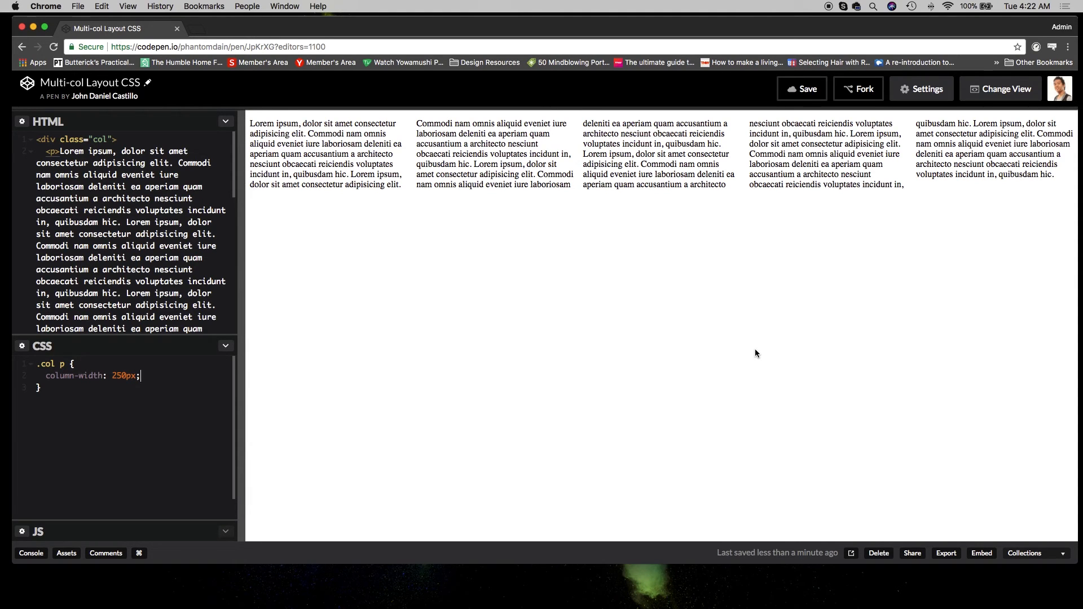